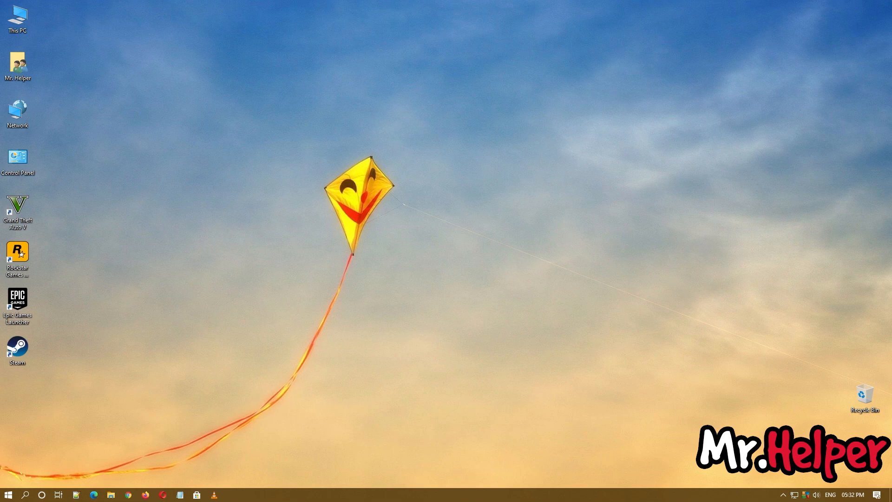
# Launch Rockstar Games Launcher maximized and show Grand Theft Auto V's settings page
pyautogui.click(18, 255)
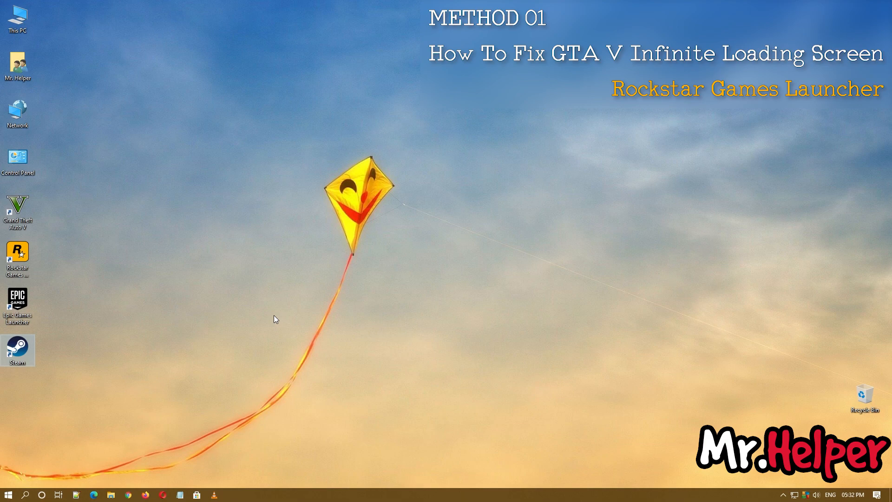
pyautogui.click(17, 258)
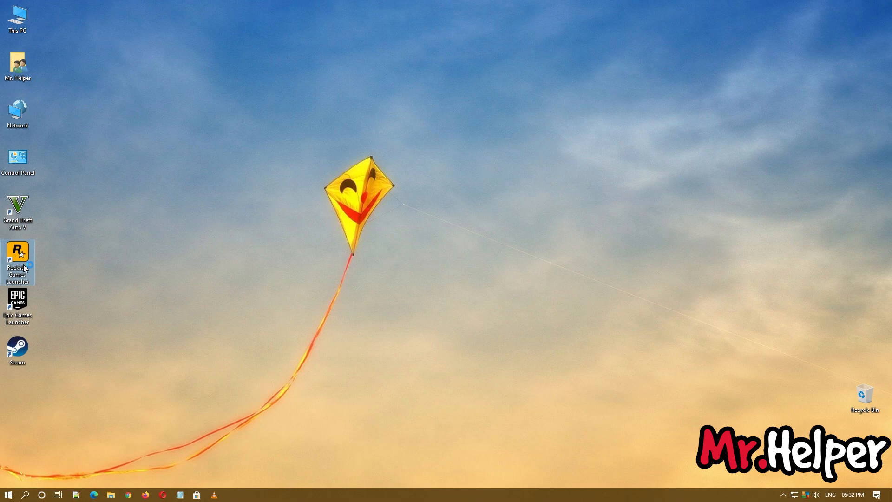
pyautogui.doubleClick(18, 256)
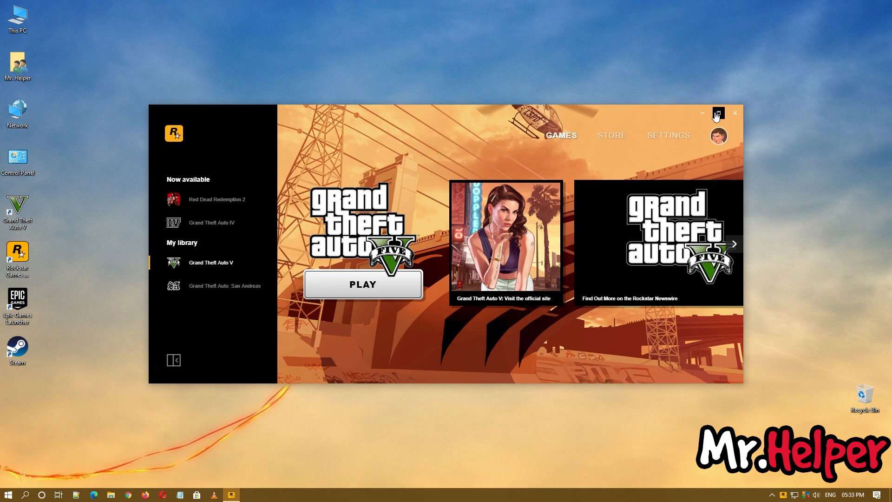
pyautogui.click(718, 114)
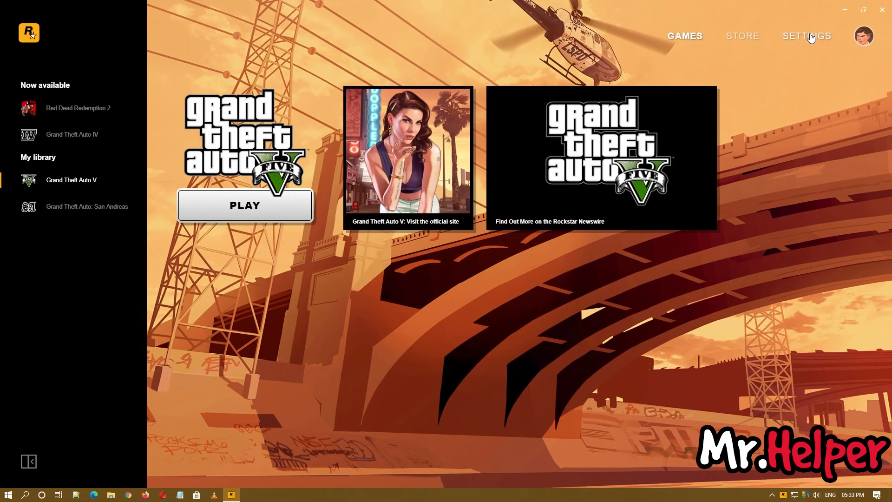
pyautogui.click(806, 36)
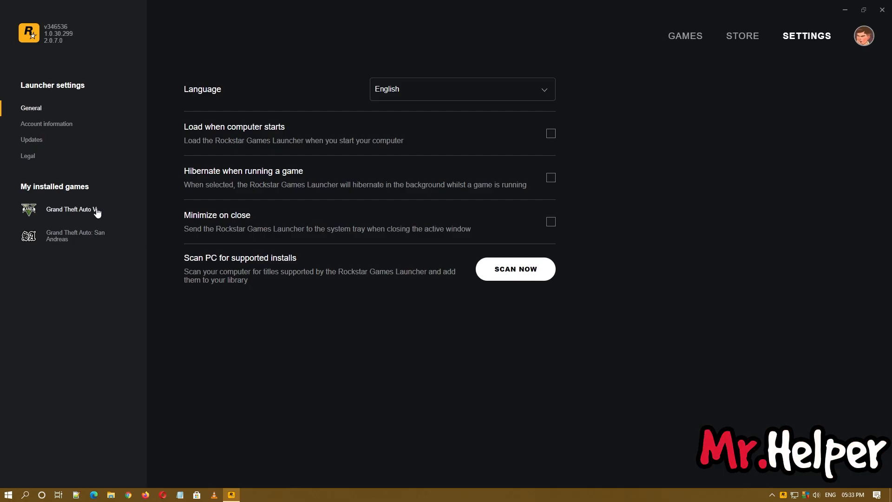
pyautogui.click(71, 209)
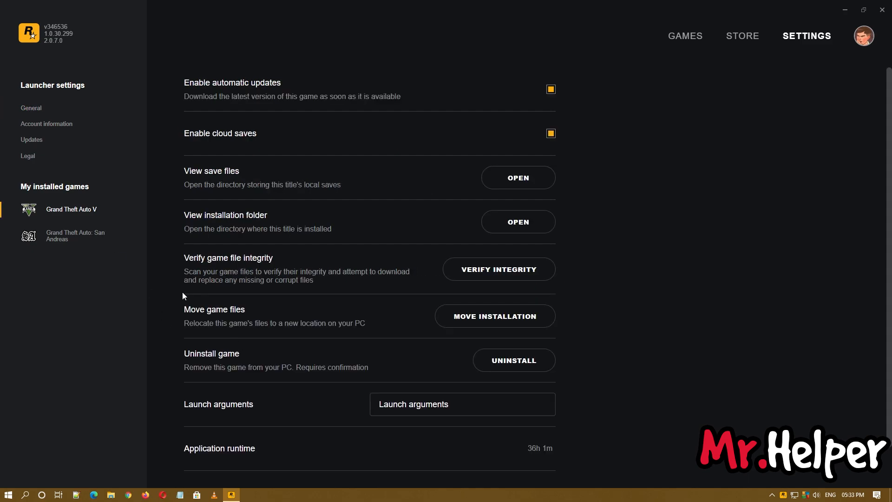
pyautogui.moveTo(234, 282)
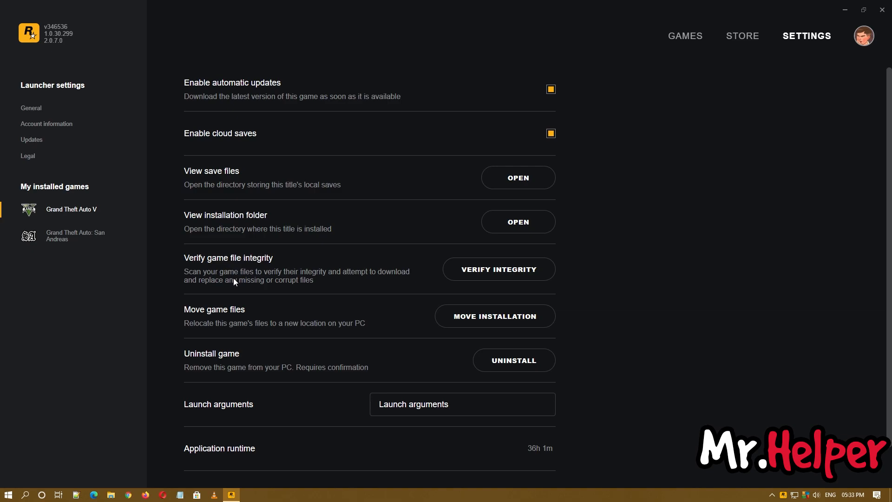
pyautogui.moveTo(241, 290)
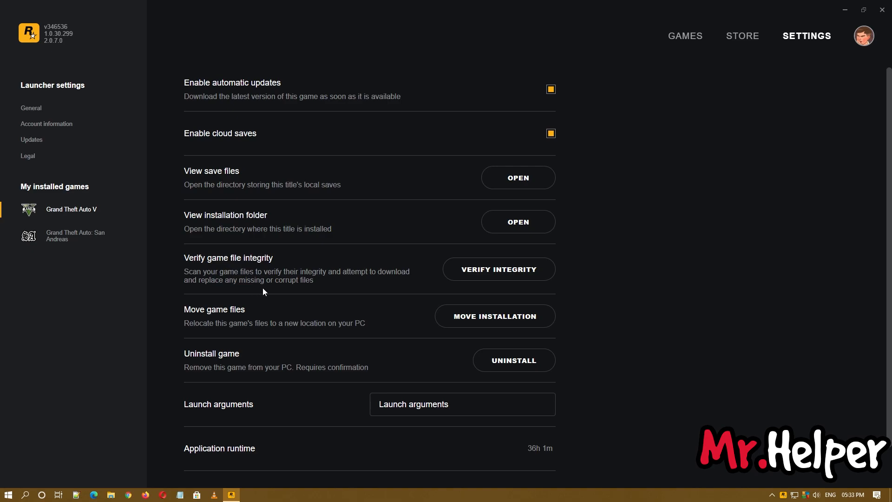
# Run Verify Integrity on Grand Theft Auto V's files, then close the launcher
pyautogui.click(499, 269)
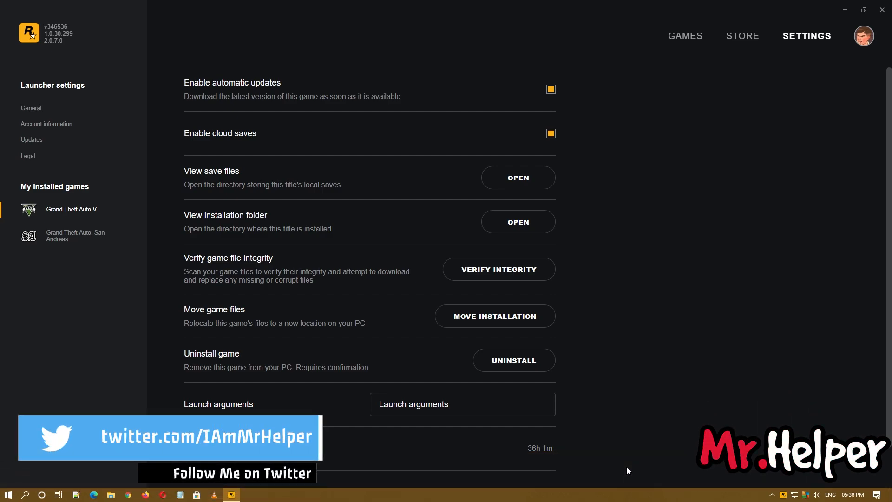
pyautogui.click(685, 35)
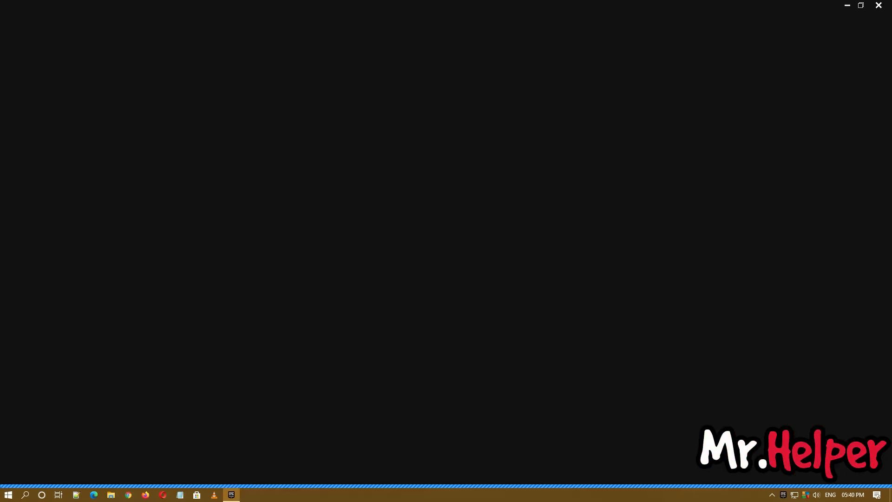
# Search the Epic Games library, typing 'Grand Theft Auto V', until only Celeste is listed
pyautogui.click(231, 494)
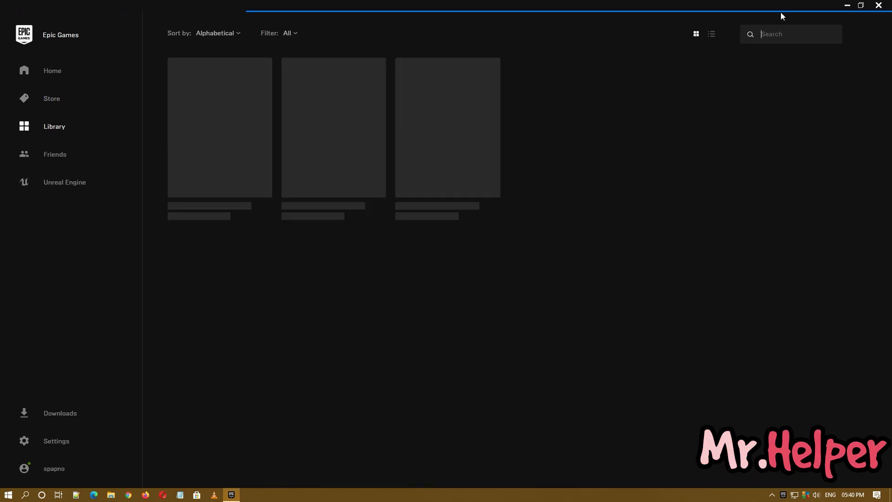
pyautogui.write('Grand Theft')
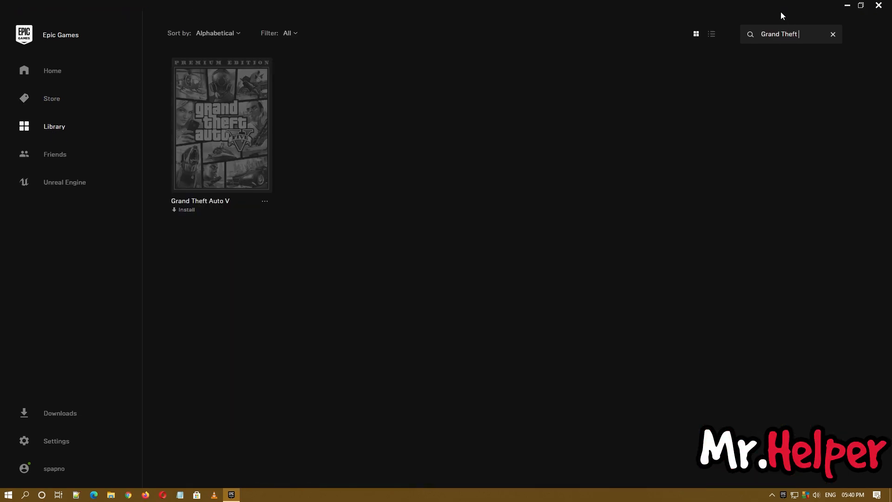
pyautogui.write('Auto V')
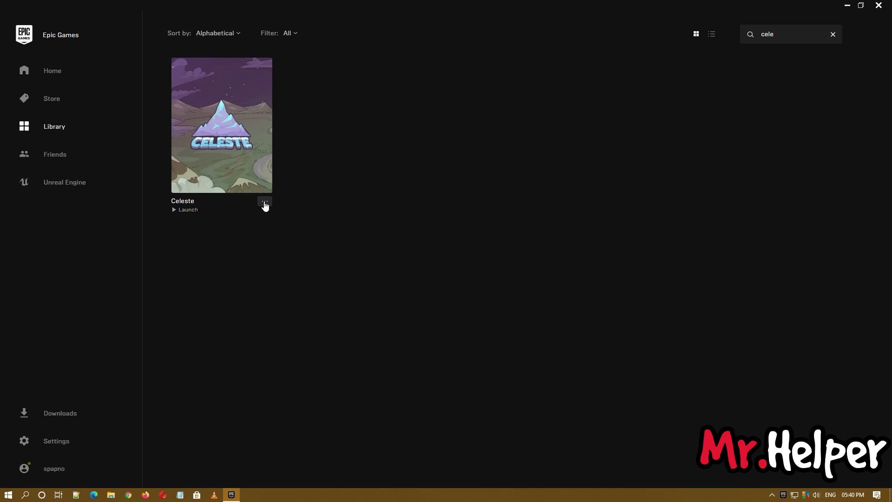
# Verify Celeste's game files from its tile menu, then close Epic Games Launcher
pyautogui.click(264, 203)
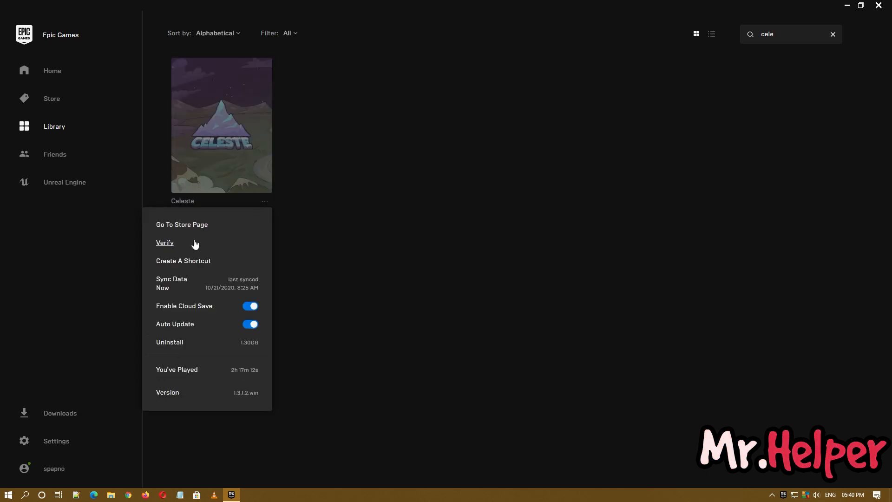
pyautogui.click(164, 243)
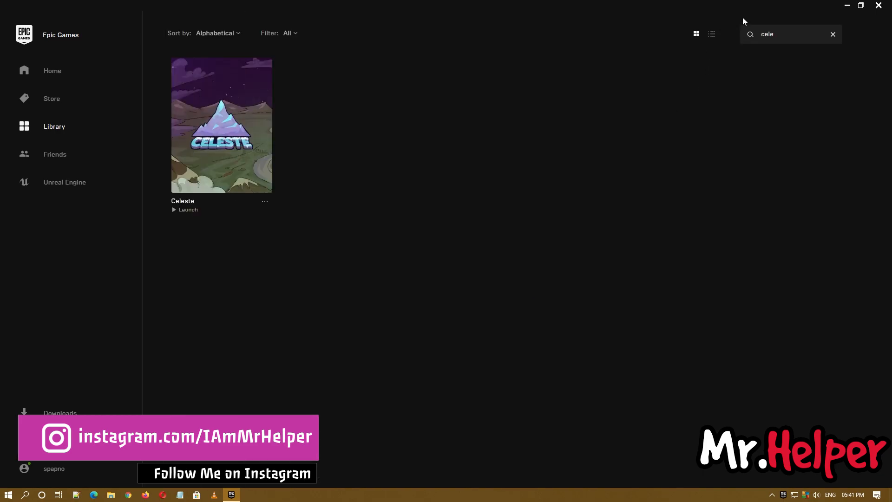
pyautogui.write('gra')
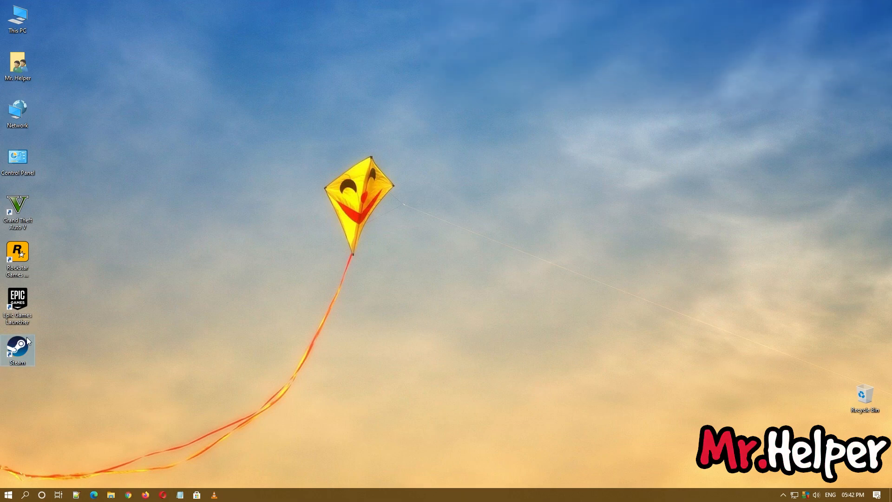
# Launch Steam, dismiss the news popup, and show Food Drive's library page
pyautogui.doubleClick(17, 348)
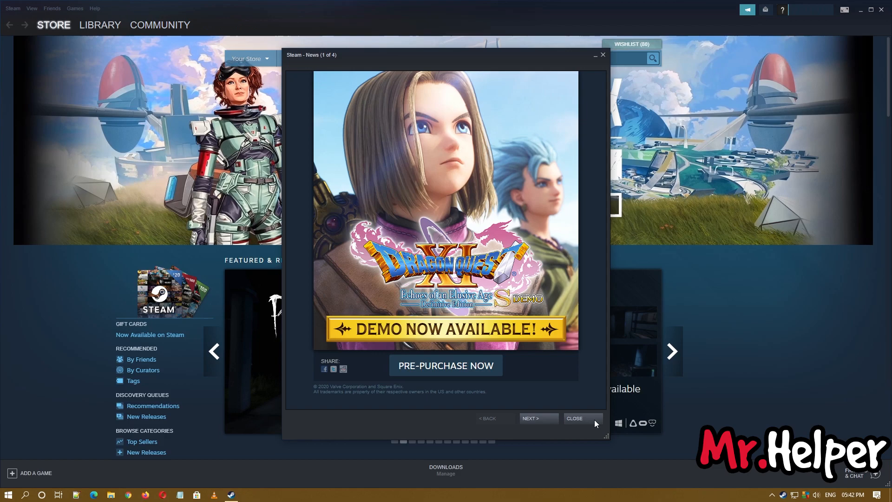
pyautogui.click(573, 419)
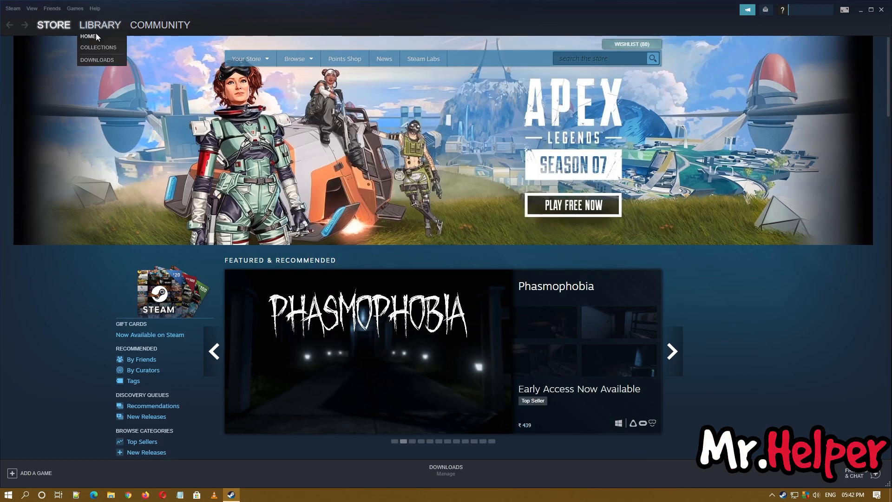
pyautogui.click(99, 25)
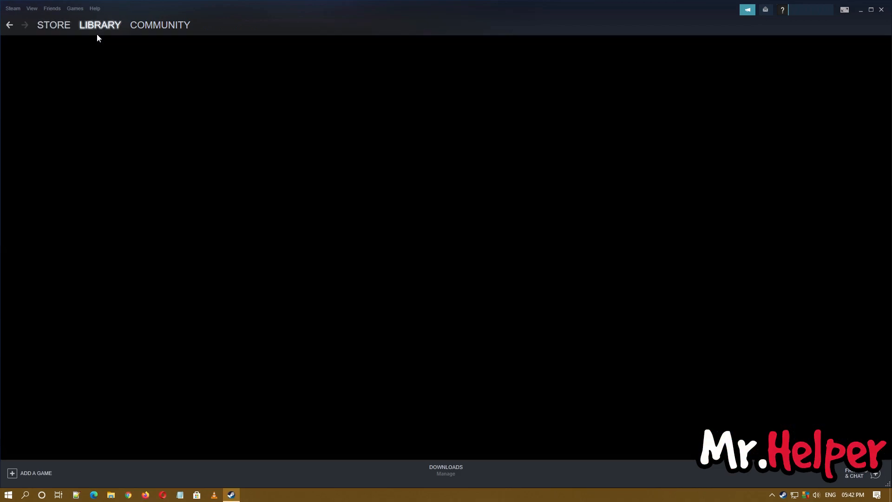
pyautogui.click(100, 25)
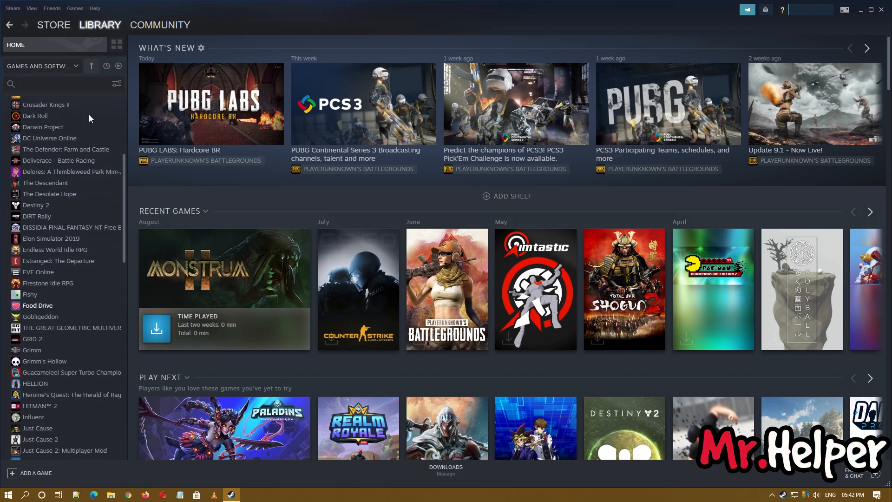
pyautogui.scroll(-3)
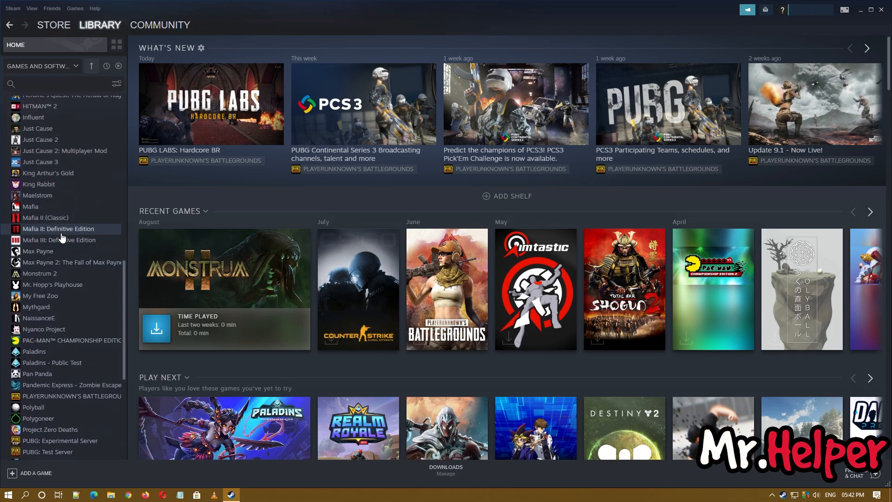
pyautogui.click(58, 228)
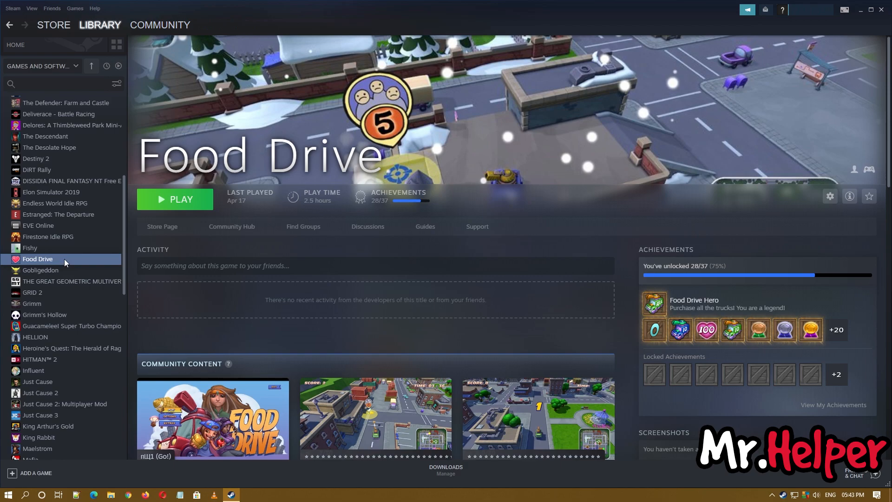
# Verify Food Drive's local game files, dismiss the success message, and close Properties and Steam
pyautogui.click(830, 196)
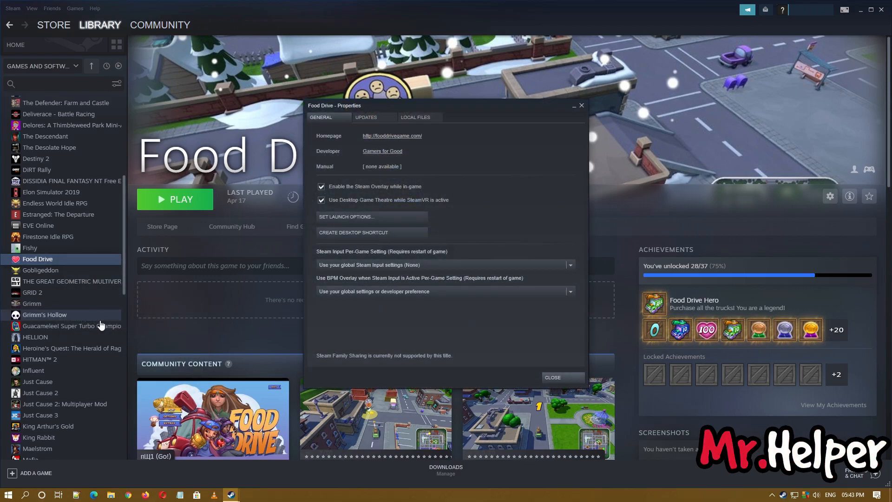
pyautogui.click(416, 117)
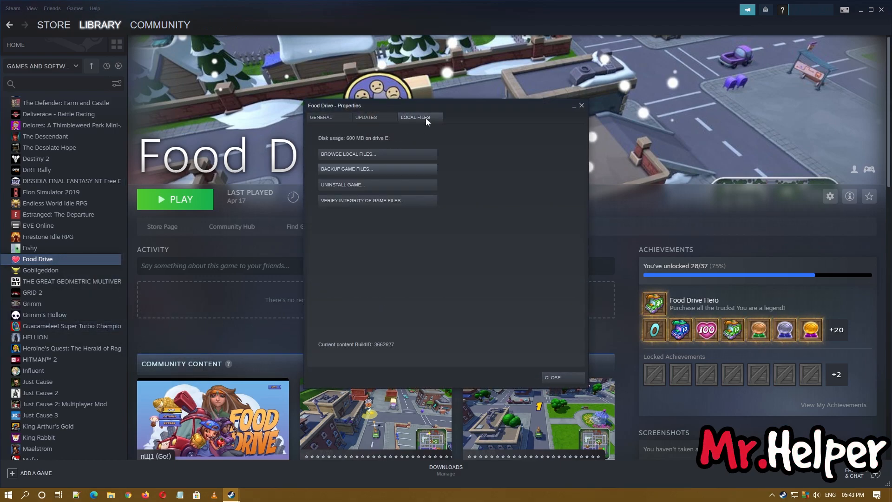
pyautogui.moveTo(342, 221)
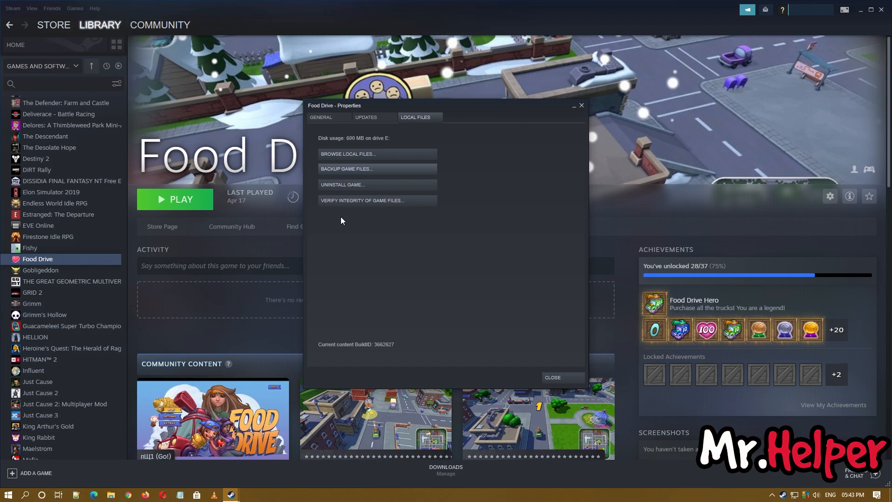
pyautogui.moveTo(352, 209)
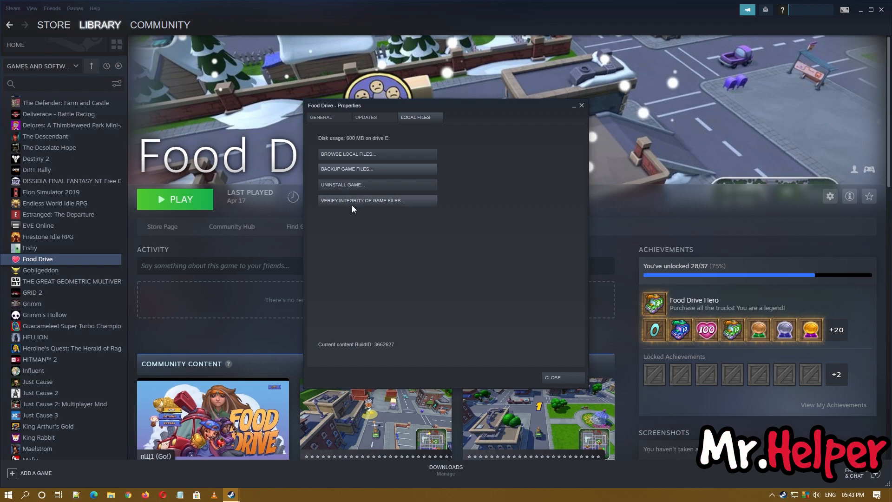
pyautogui.click(362, 201)
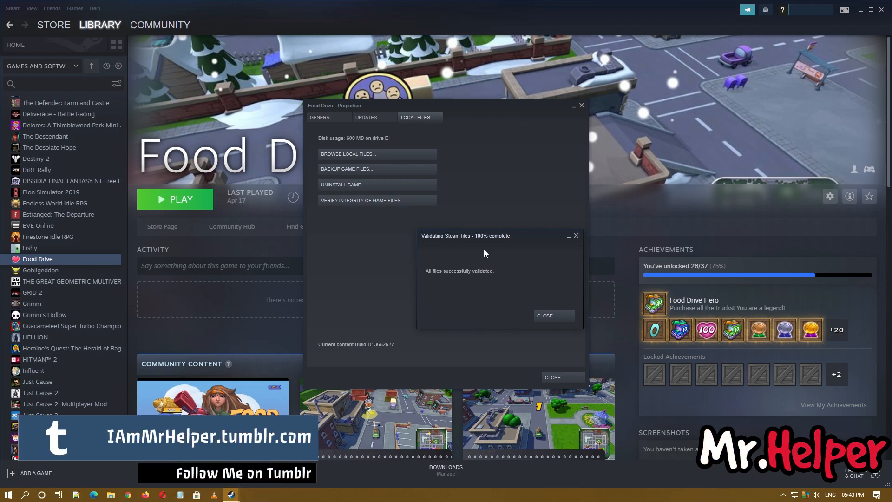
pyautogui.click(544, 316)
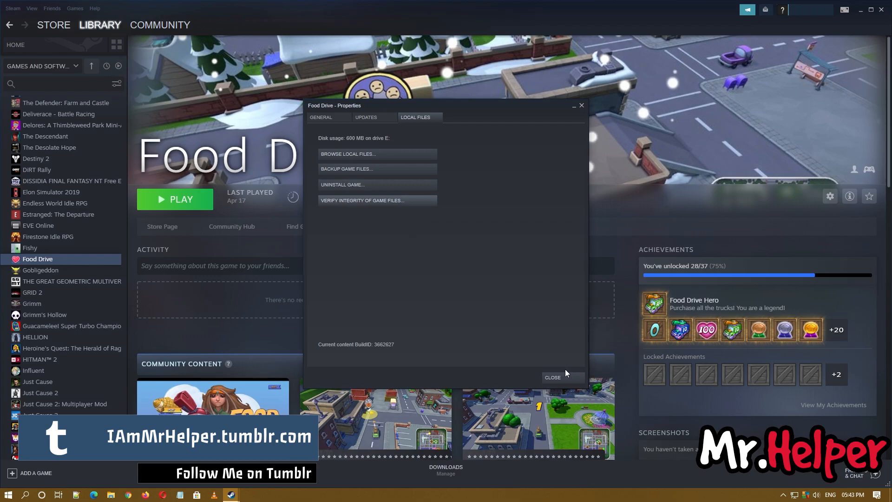
pyautogui.click(551, 377)
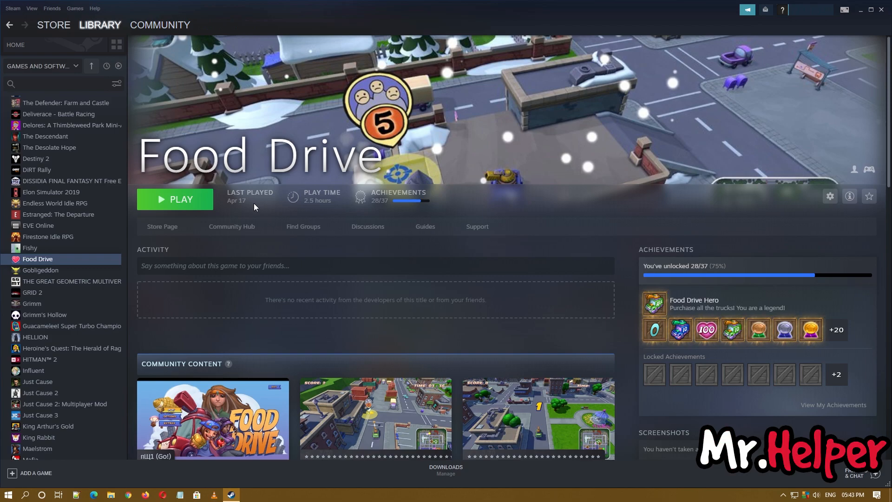
pyautogui.click(861, 10)
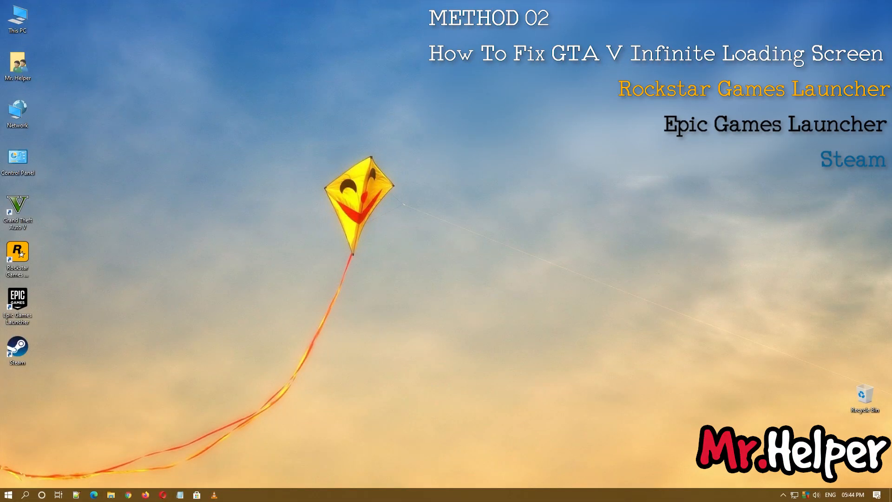
pyautogui.moveTo(778, 237)
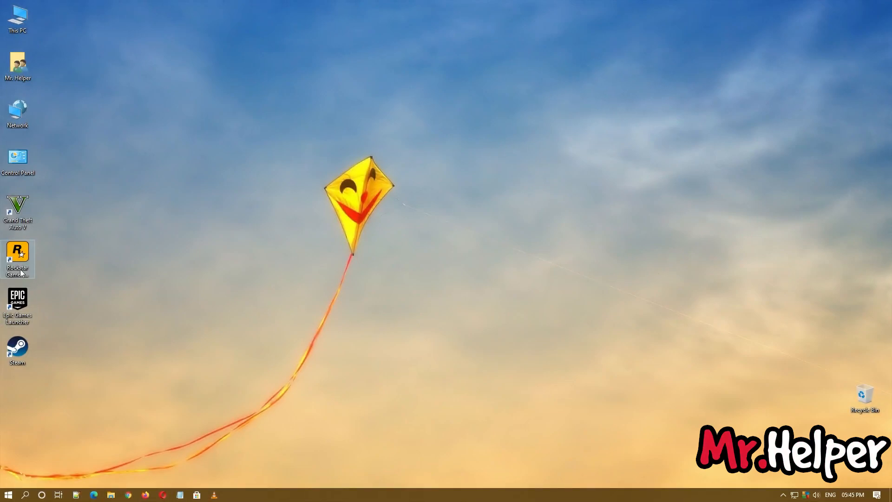
# Launch Rockstar Games Launcher and open Grand Theft Auto V's save-files folder from its settings
pyautogui.doubleClick(17, 254)
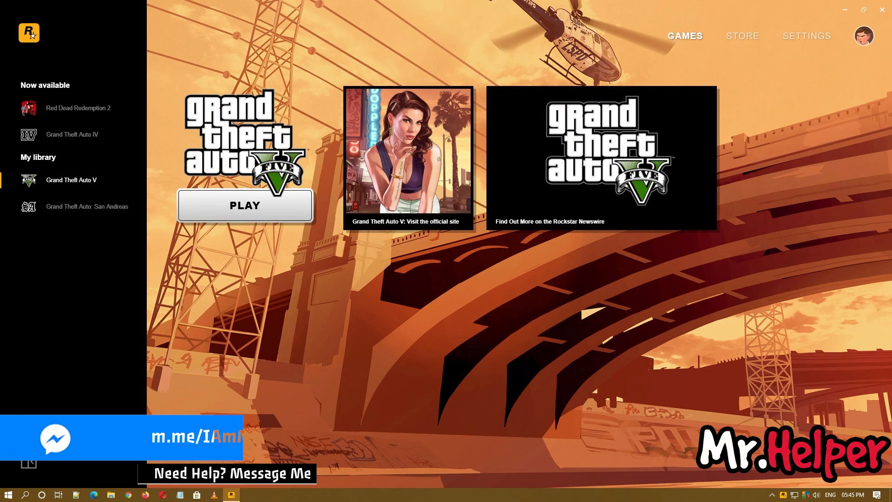
pyautogui.click(806, 36)
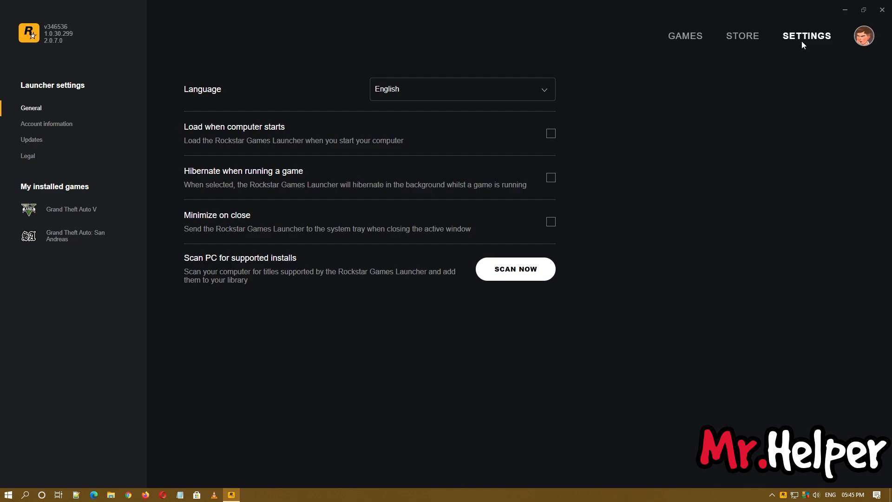
pyautogui.click(71, 210)
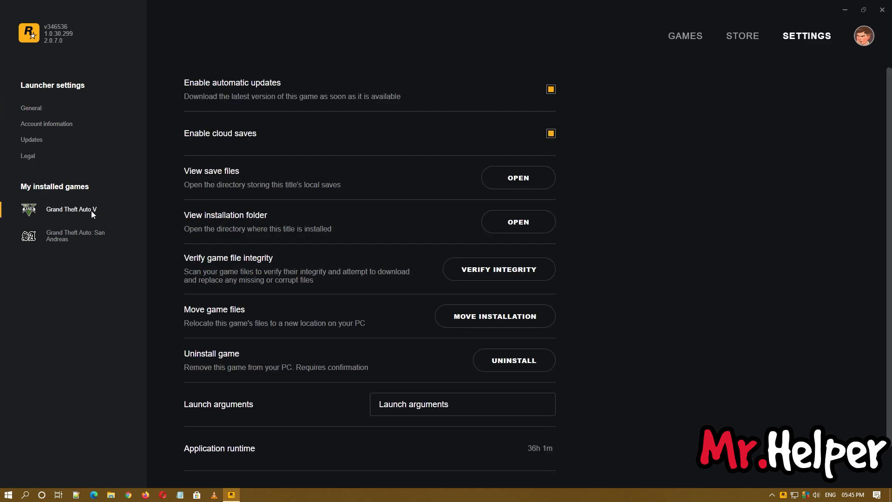
pyautogui.moveTo(218, 309)
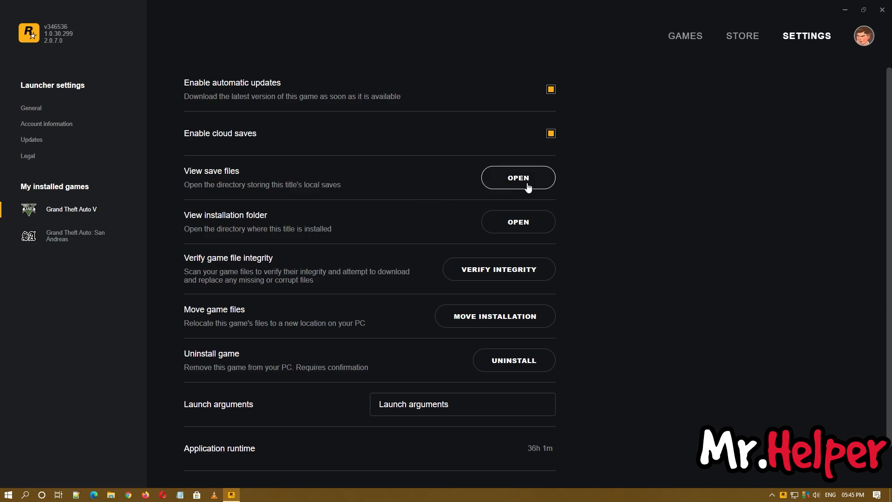
pyautogui.click(517, 177)
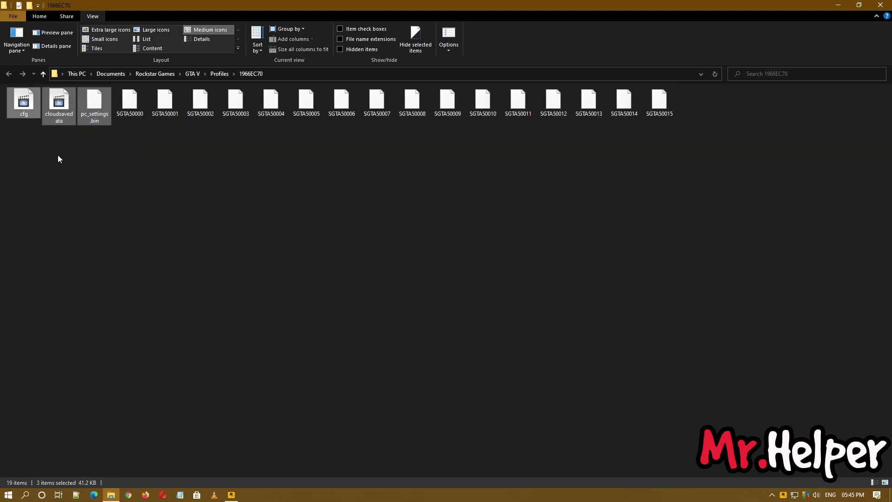
pyautogui.moveTo(125, 188)
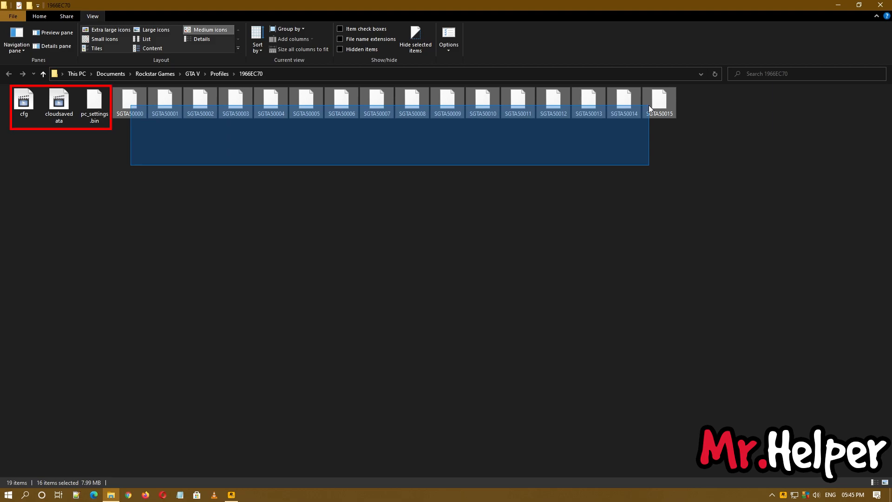
# Cut saves SGTA50000–SGTA50015 and paste them into a new desktop folder
pyautogui.rightClick(659, 103)
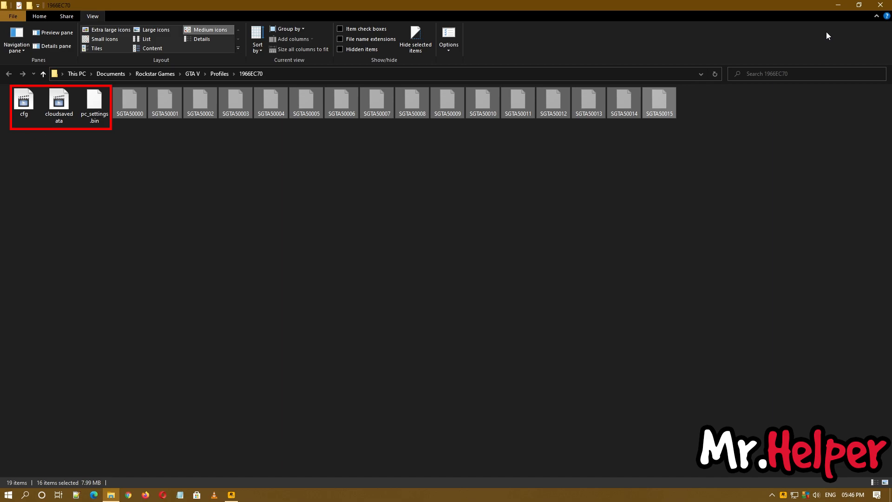
pyautogui.click(231, 494)
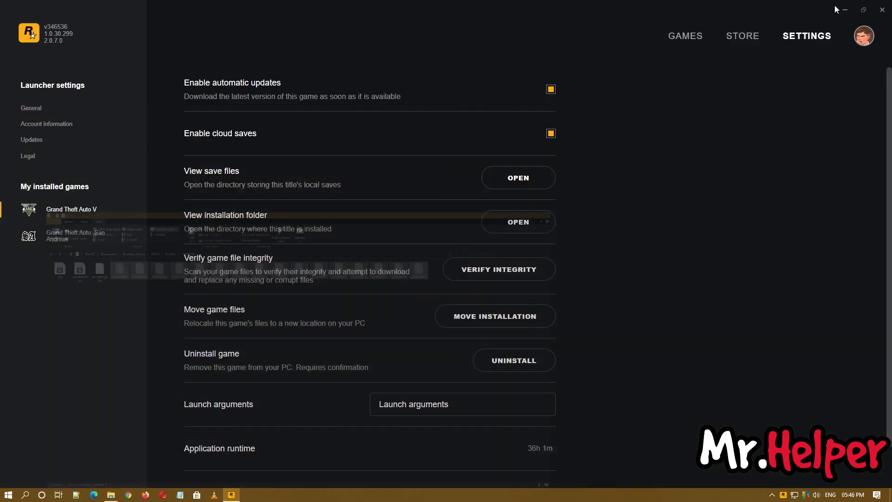
pyautogui.rightClick(232, 156)
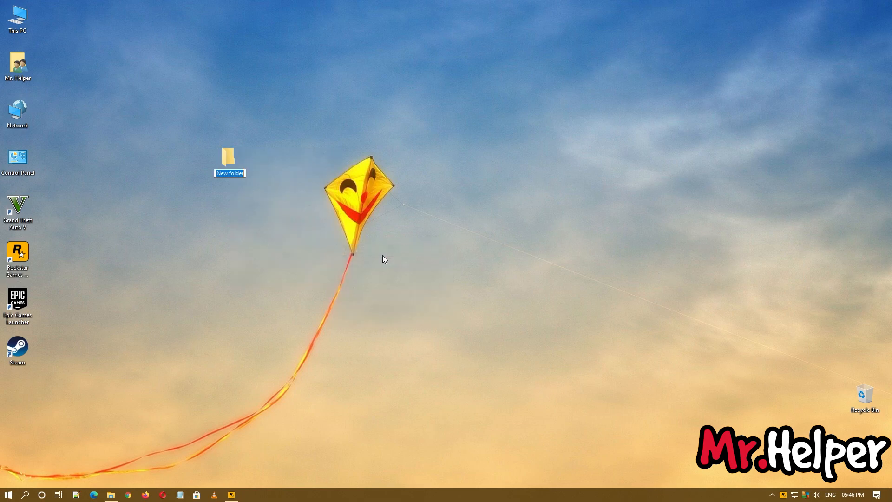
pyautogui.moveTo(360, 253)
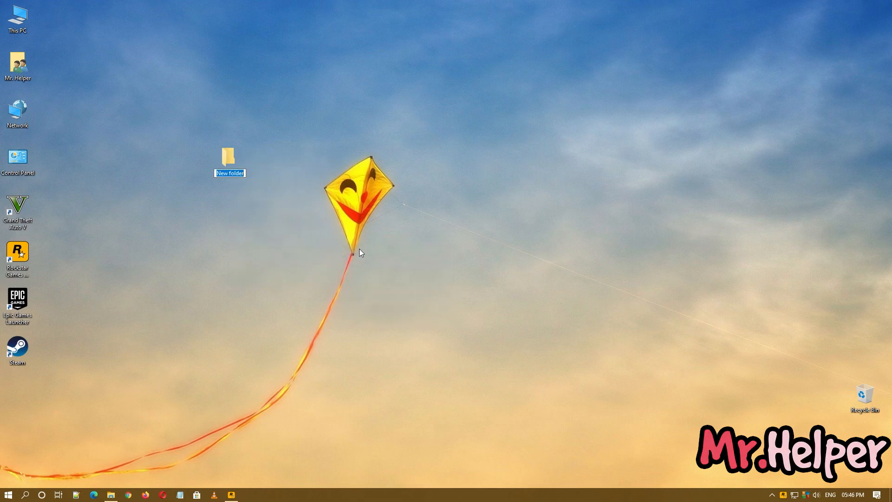
pyautogui.doubleClick(229, 158)
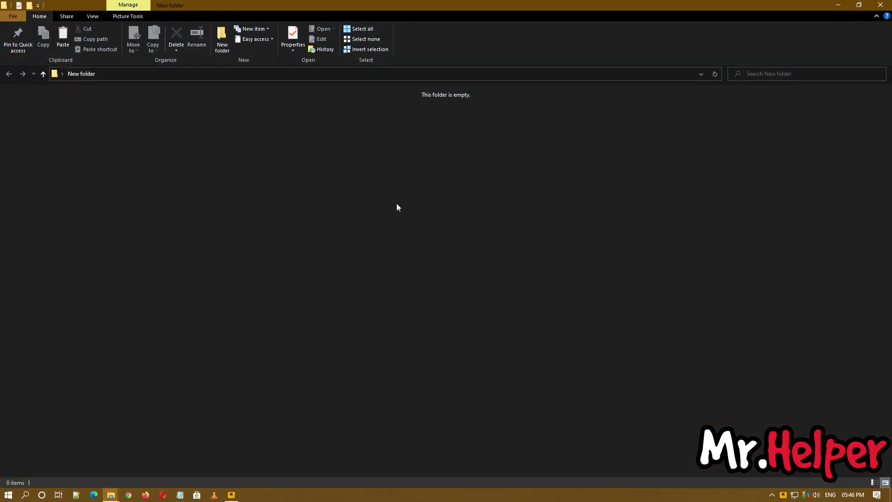
pyautogui.click(63, 39)
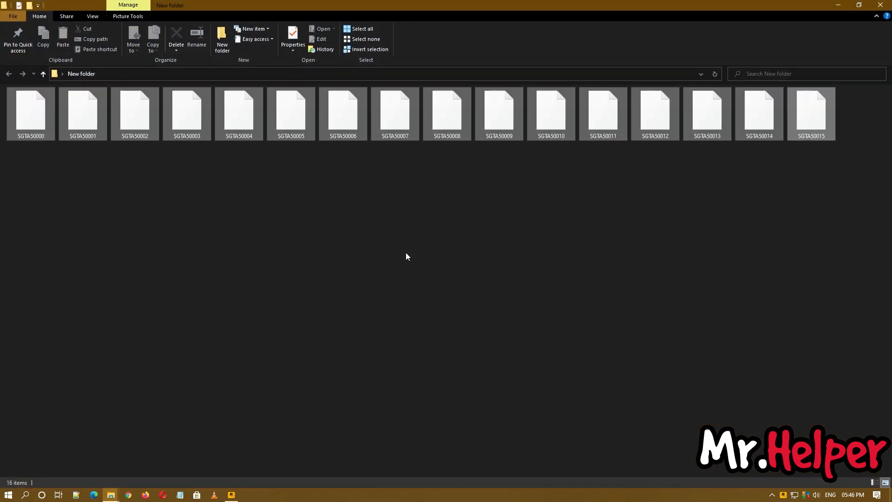
pyautogui.click(231, 495)
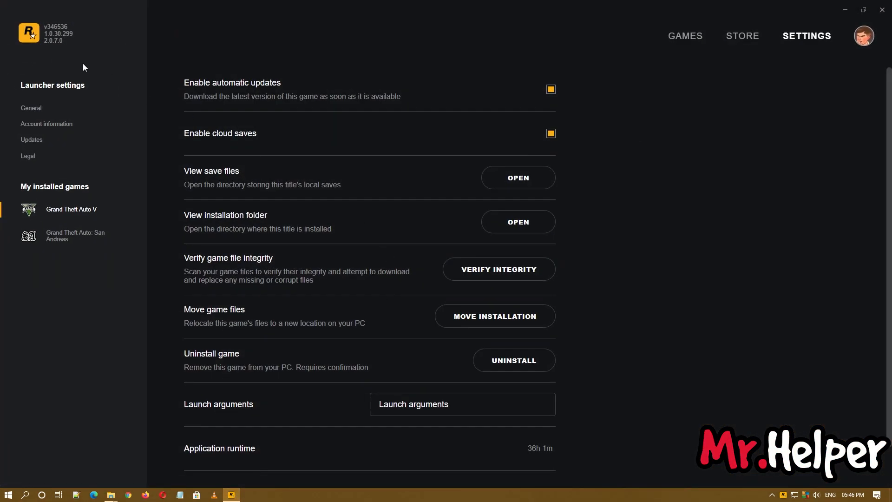
pyautogui.moveTo(685, 36)
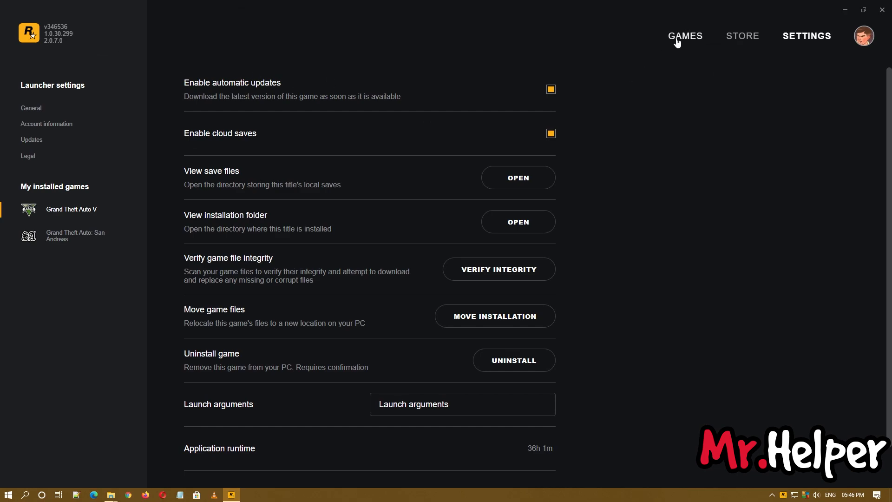
# Switch to the GAMES page showing Grand Theft Auto V with its Play option
pyautogui.click(685, 36)
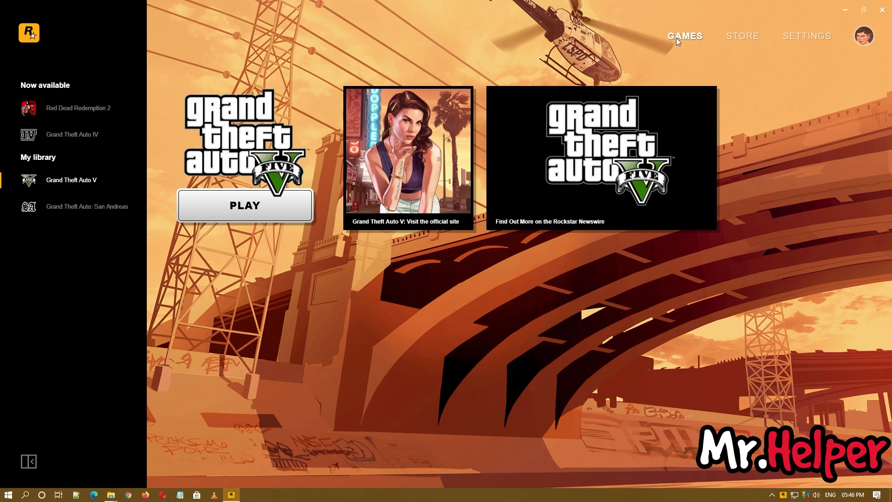
pyautogui.moveTo(326, 254)
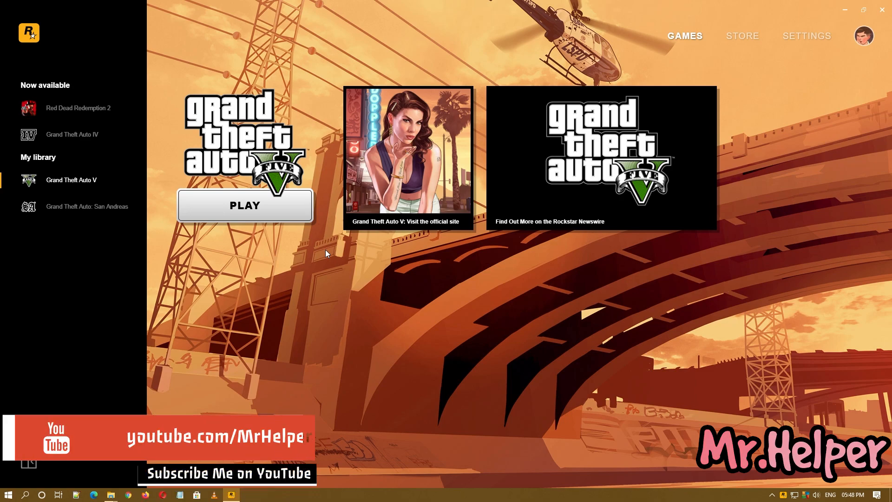
# Move the 16 SGTA5 saves from New folder back into GTA V's save folder, then return to GAMES
pyautogui.click(806, 36)
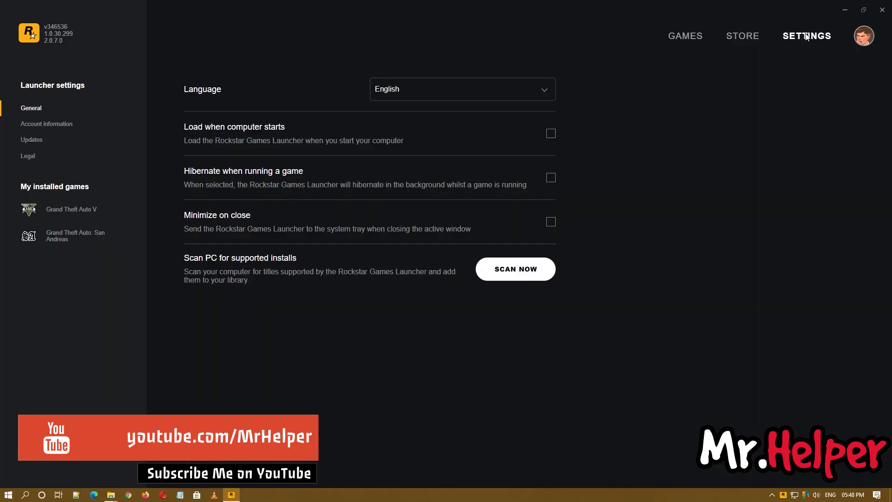
pyautogui.click(71, 209)
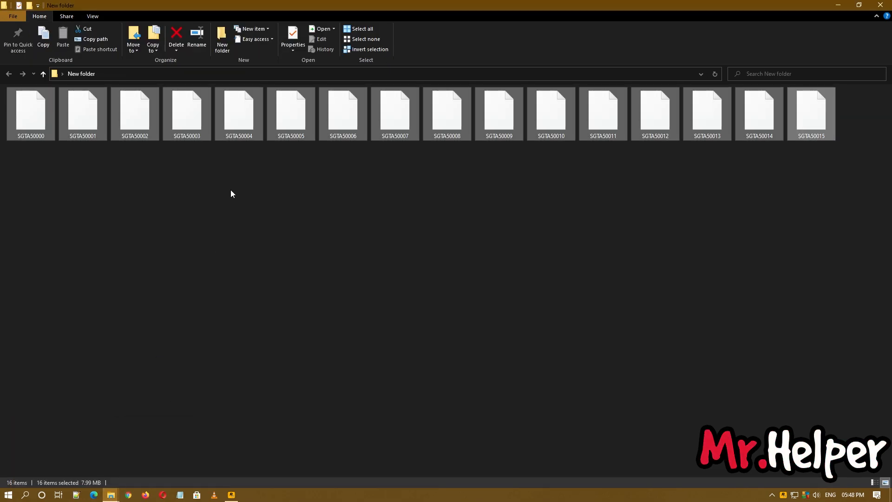
pyautogui.rightClick(238, 108)
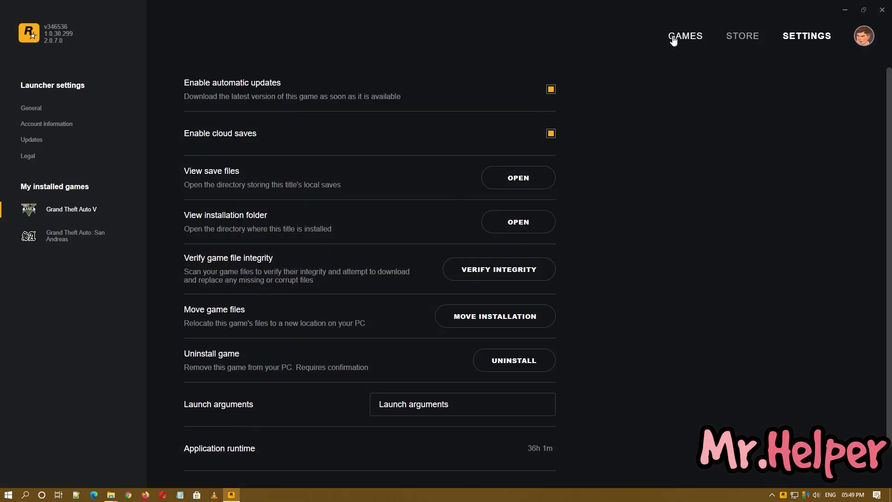
pyautogui.click(684, 36)
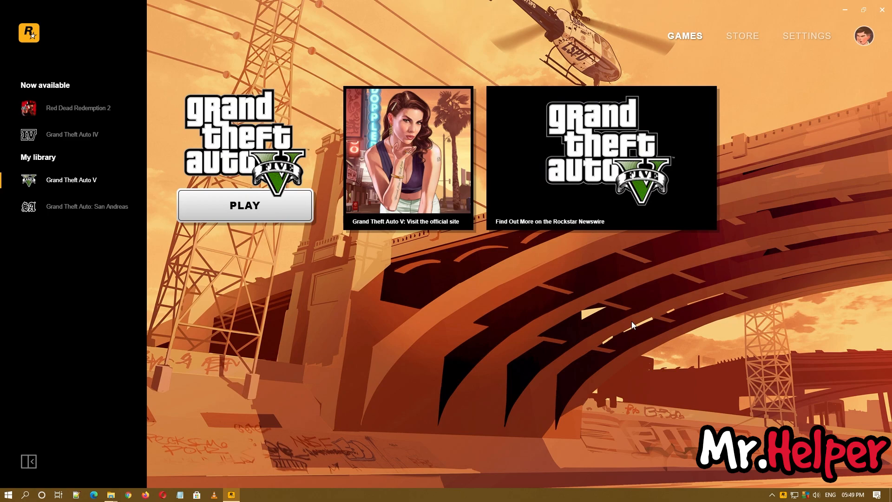